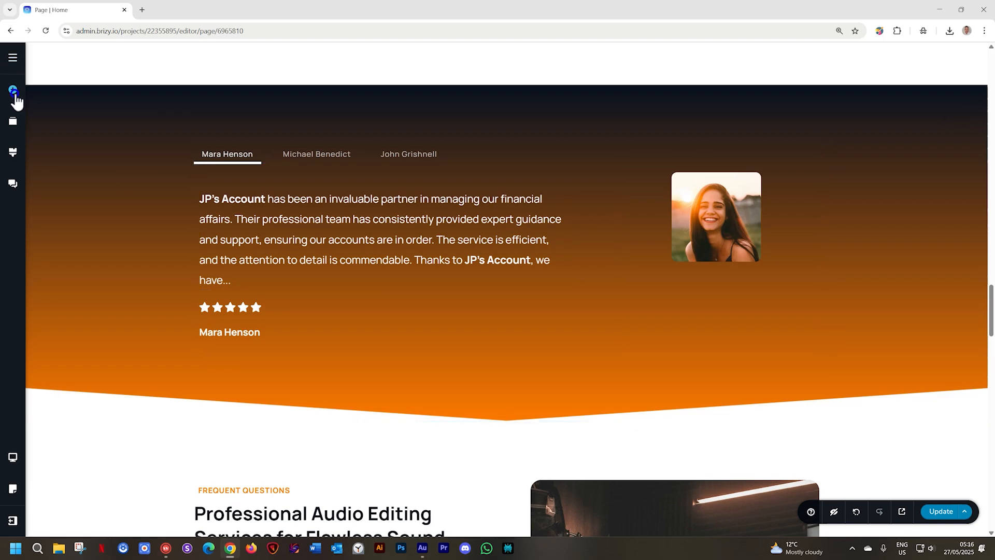
Step: Add an Image element to the testimonial and insert the 07-2-Fredumono photo of a smiling man
click(13, 89)
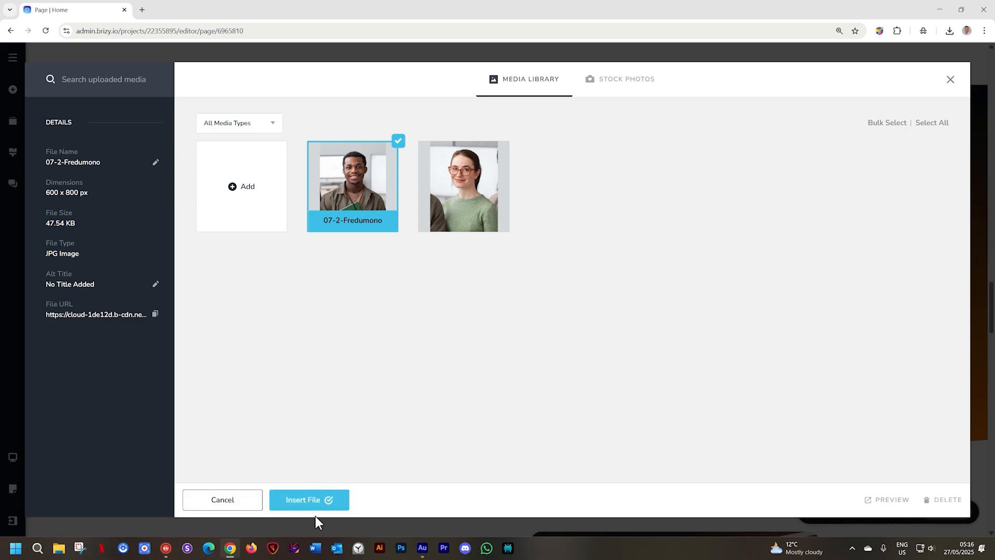
click(309, 499)
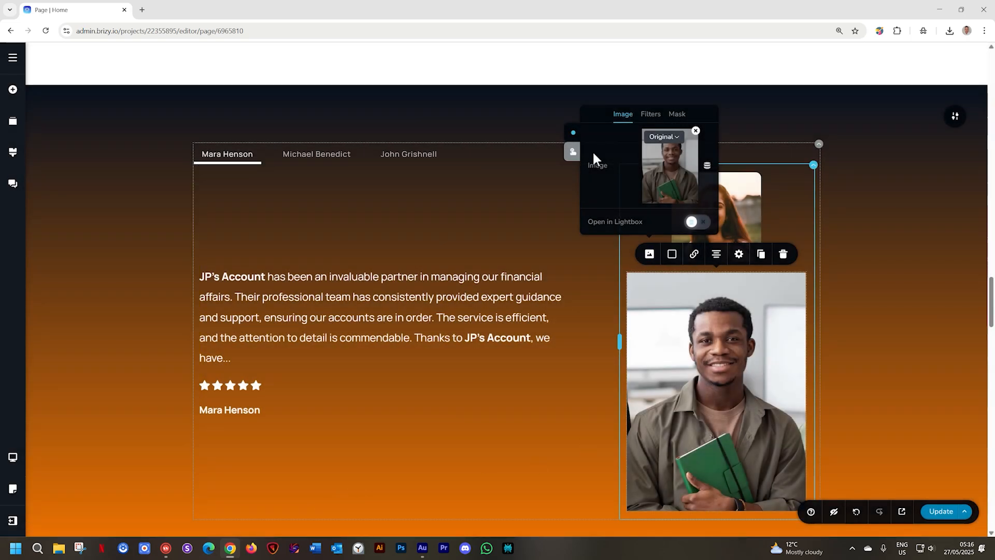
mouse_move(573, 157)
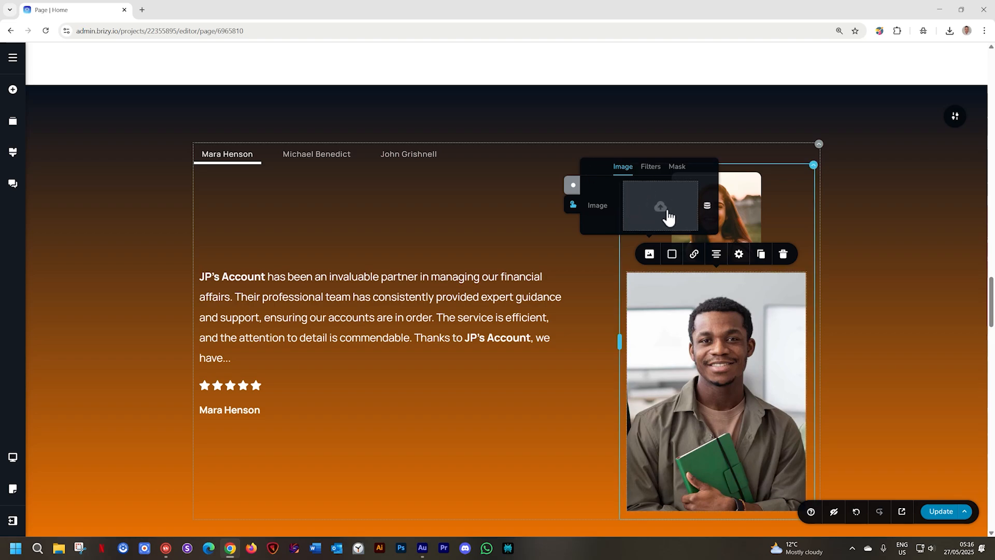
Step: Set the image's hover-state photo to the woman wearing glasses and a green sweater
click(659, 205)
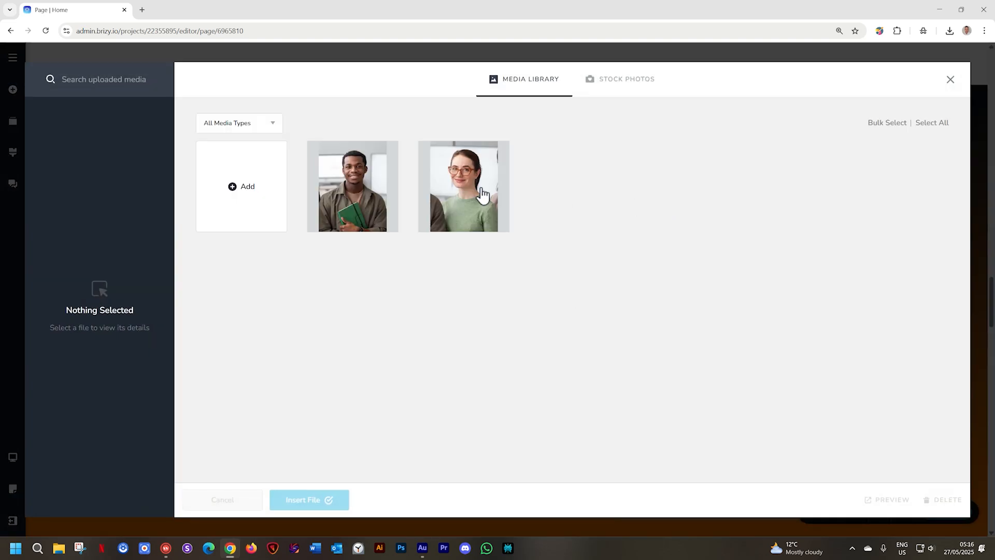
click(309, 500)
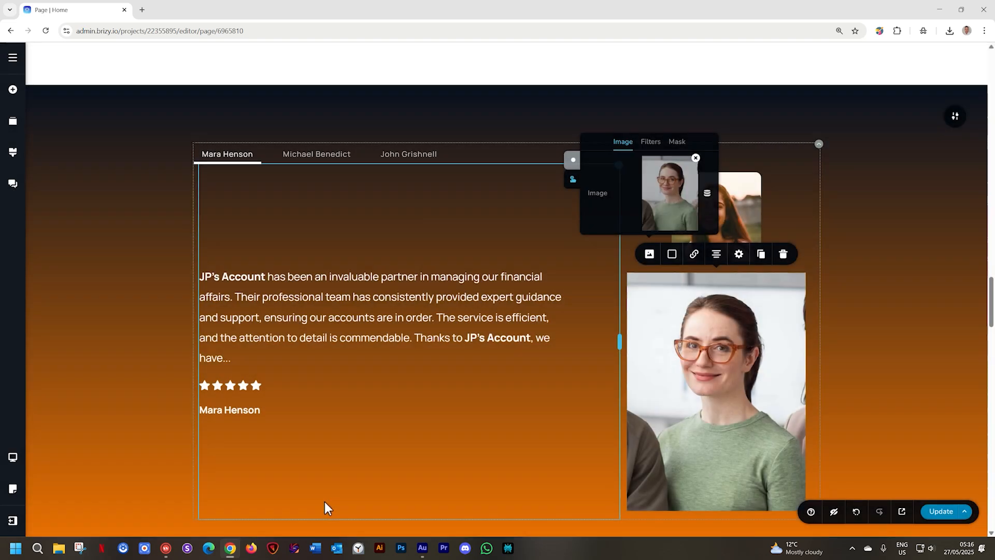